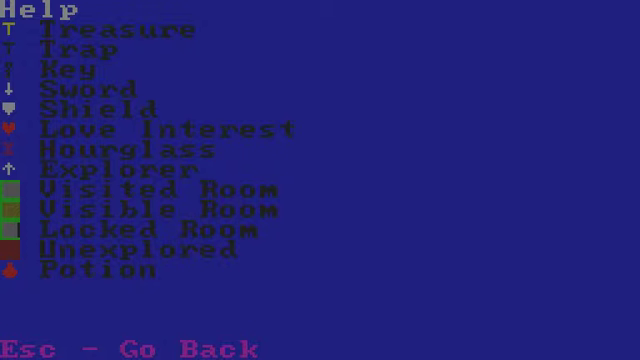
Leave the help legend and return to the title screen.
{"action": "key", "text": "Escape"}
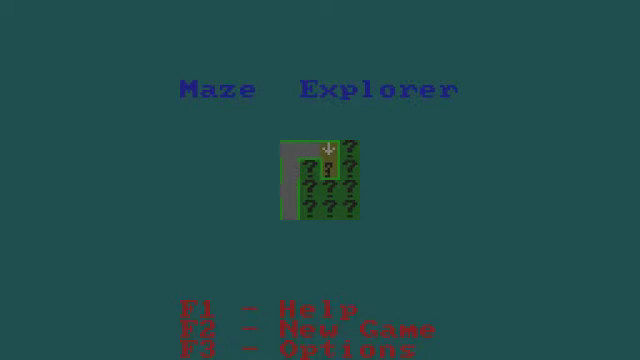
View the Game Options screen, leave it and start a new Normal-difficulty game.
{"action": "key", "text": "f3"}
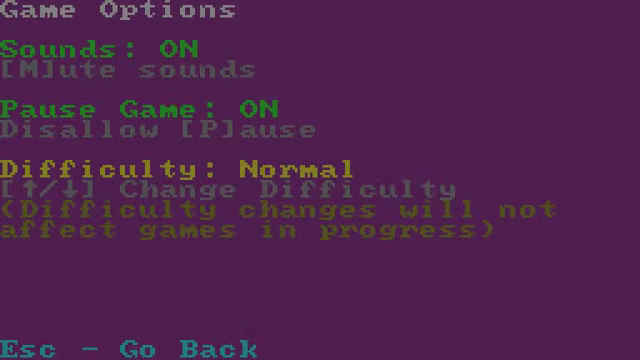
{"action": "key", "text": "Escape"}
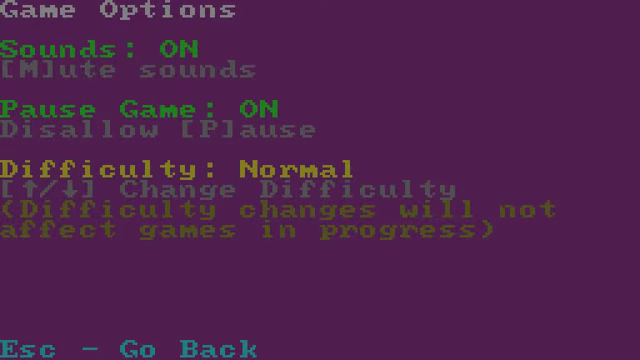
{"action": "key", "text": "m"}
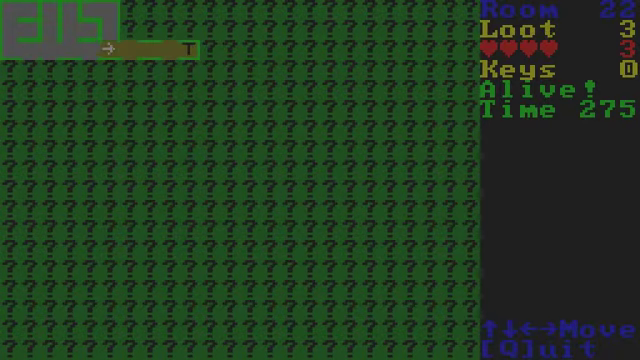
Check the options mid-game, then move south, east and north into the next room.
{"action": "key", "text": "Right"}
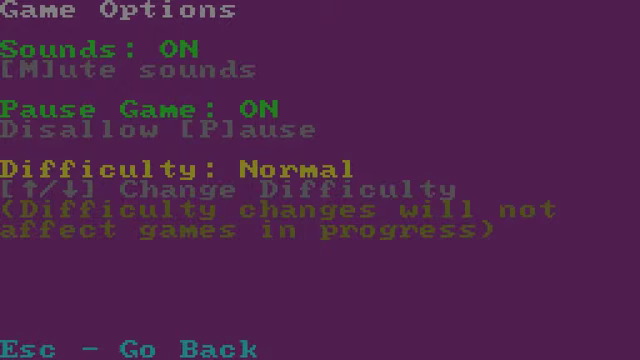
{"action": "key", "text": "p"}
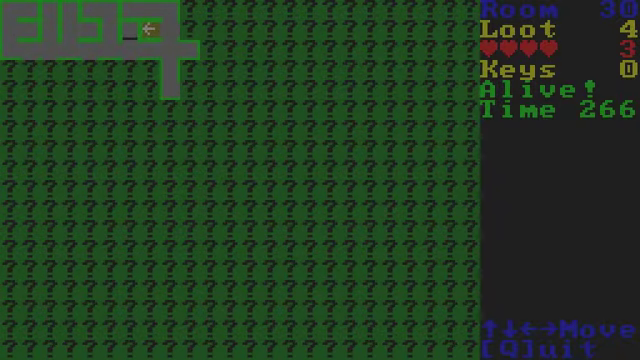
{"action": "key", "text": "Right"}
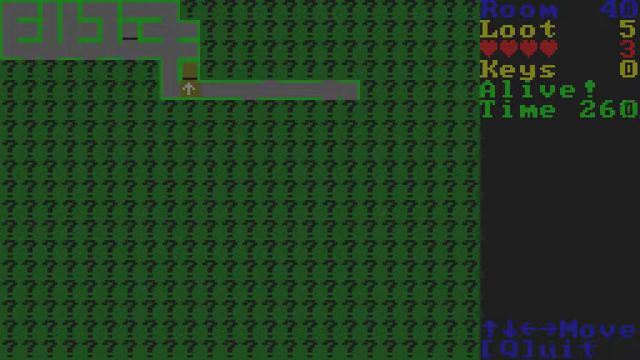
{"action": "key", "text": "Right"}
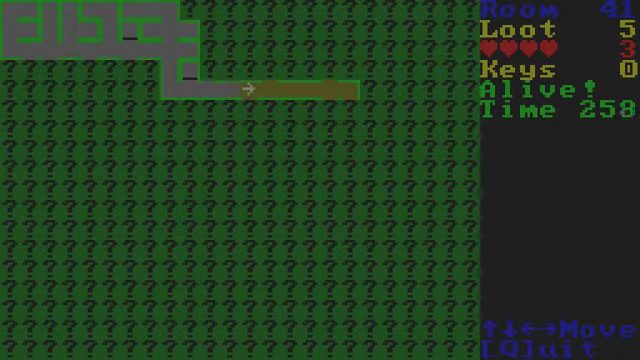
{"action": "key", "text": "up"}
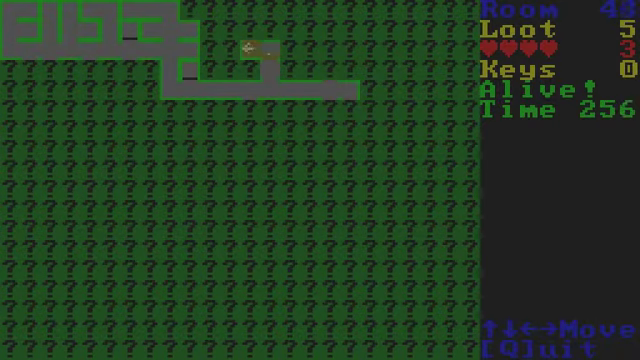
Collect loot to the north, then head back south, west and up the passage to reach 6 loot.
{"action": "key", "text": "right"}
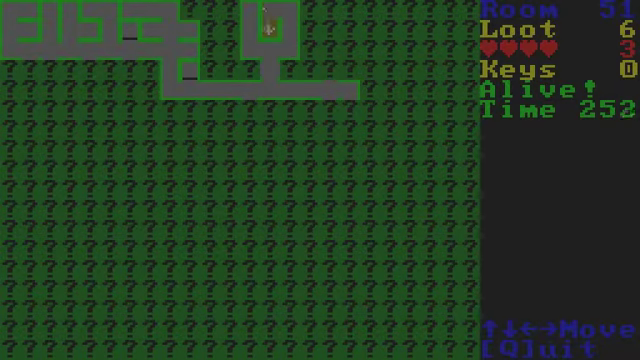
{"action": "key", "text": "Down"}
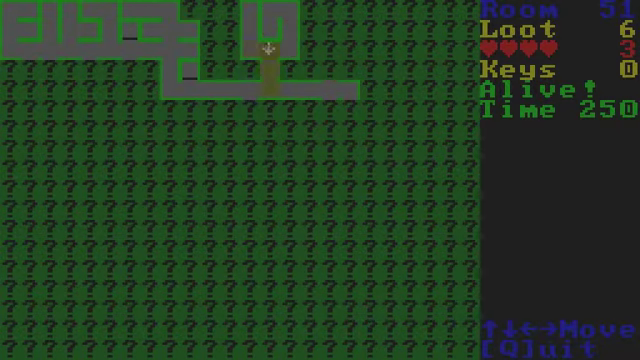
{"action": "key", "text": "Up"}
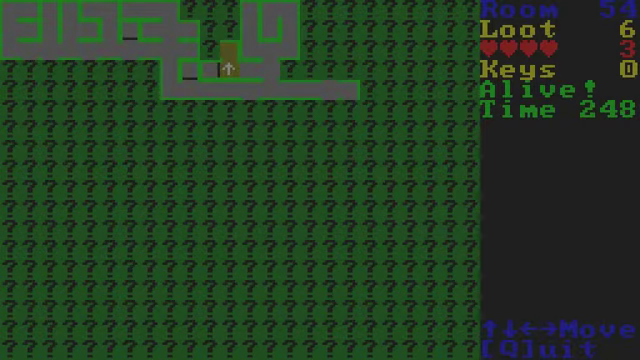
{"action": "key", "text": "Up"}
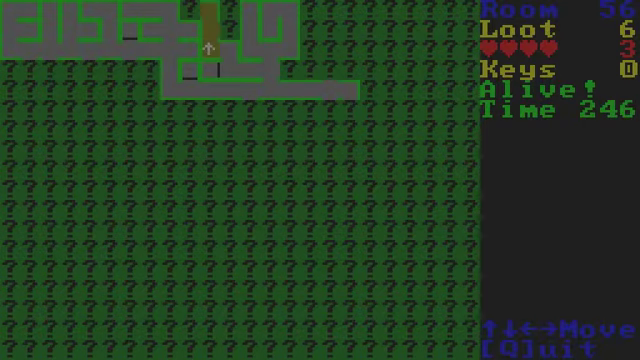
{"action": "key", "text": "Up"}
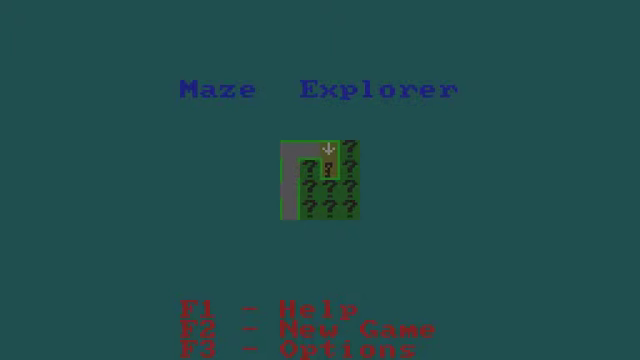
Disallow pausing in the game options and begin a fresh game.
{"action": "key", "text": "f3"}
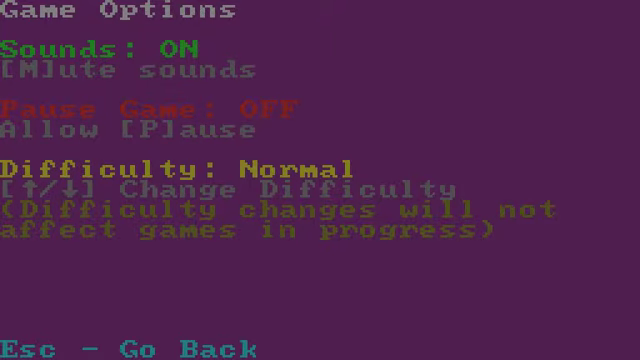
{"action": "key", "text": "p"}
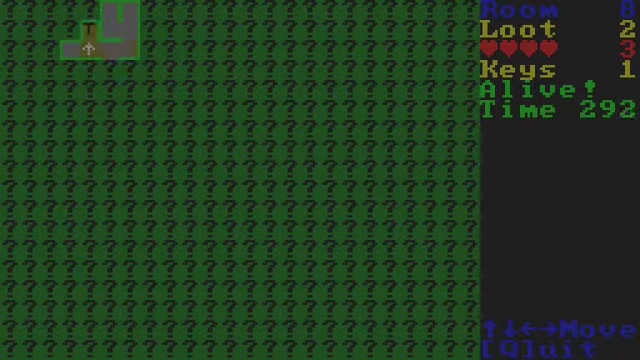
Use the key on a locked room, collect loot to the north, then head back south.
{"action": "key", "text": "Down"}
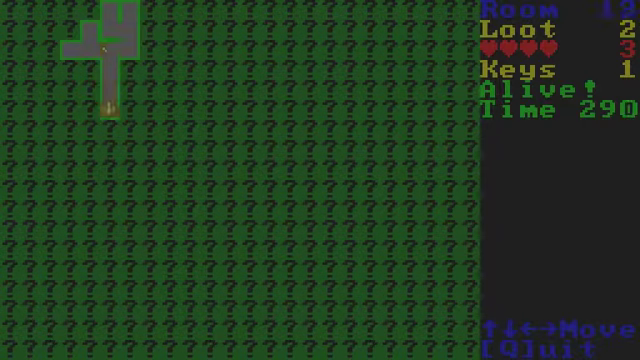
{"action": "key", "text": "Down"}
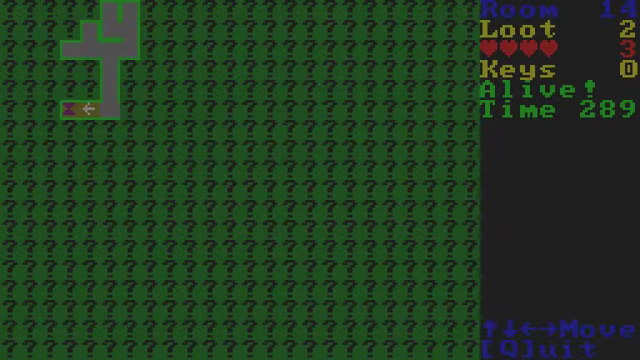
{"action": "key", "text": "Up"}
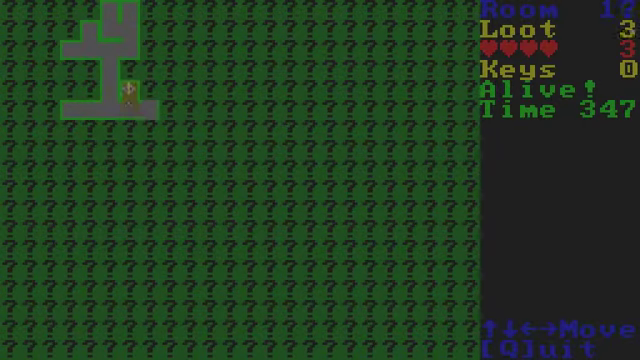
{"action": "key", "text": "Up"}
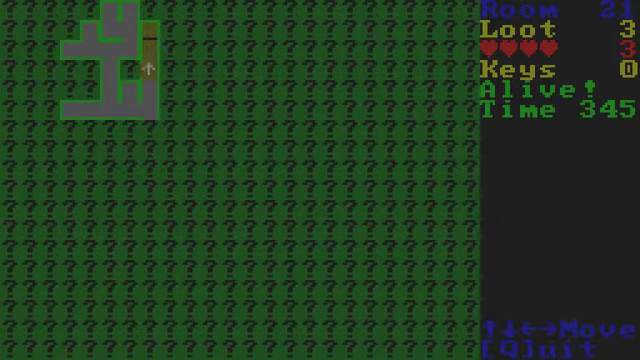
{"action": "key", "text": "Up"}
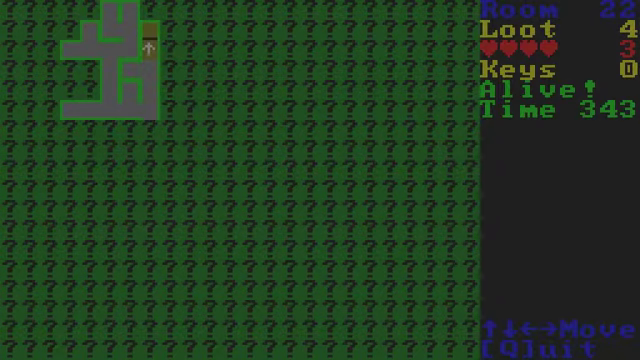
{"action": "key", "text": "Down"}
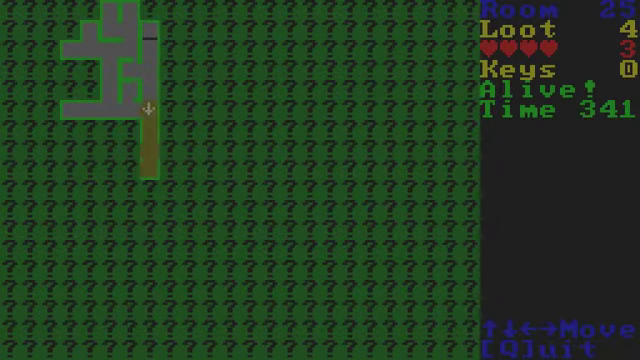
{"action": "key", "text": "Up"}
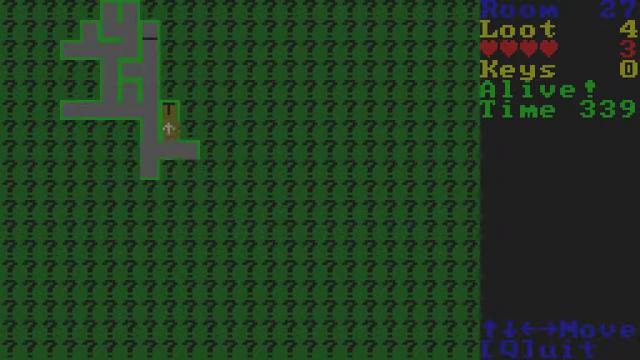
Explore east and north to the top edge, pick up a key there and turn back south-west.
{"action": "key", "text": "Down"}
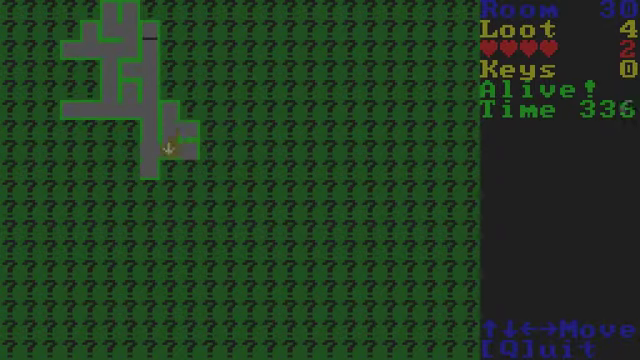
{"action": "key", "text": "Down"}
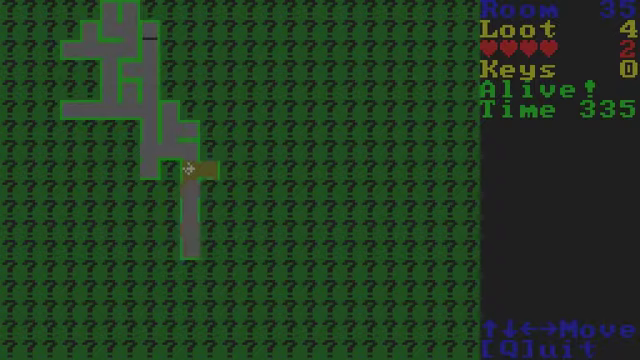
{"action": "key", "text": "Up"}
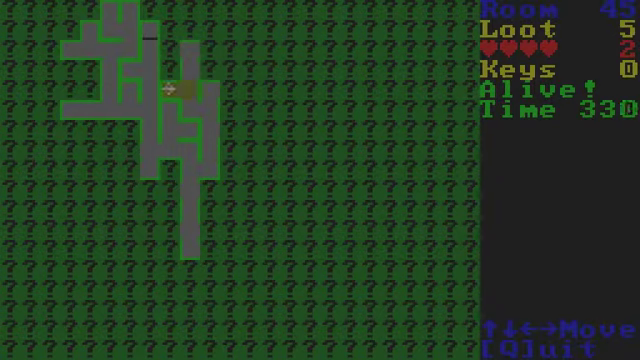
{"action": "key", "text": "Up"}
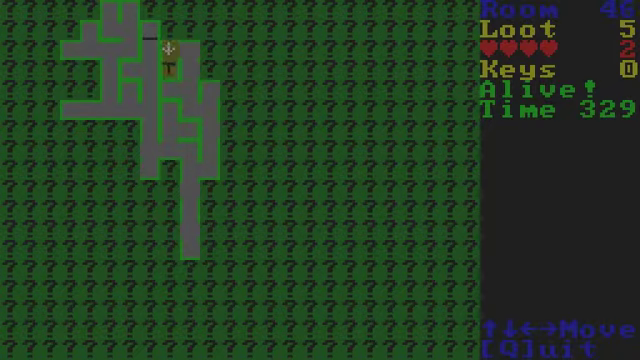
{"action": "key", "text": "Up"}
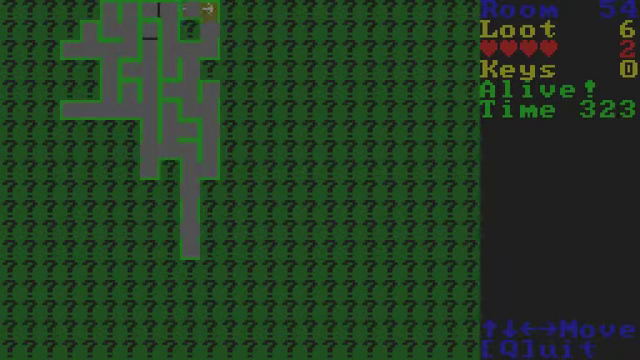
{"action": "key", "text": "Right"}
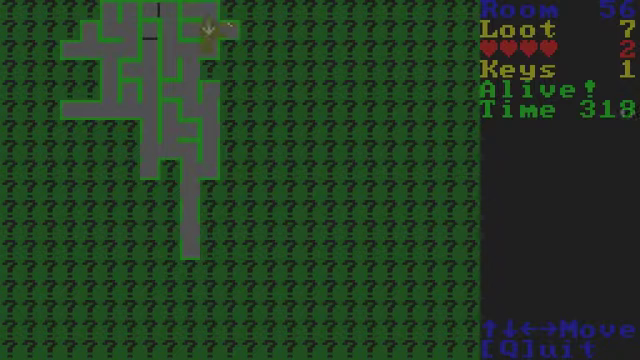
{"action": "key", "text": "Up"}
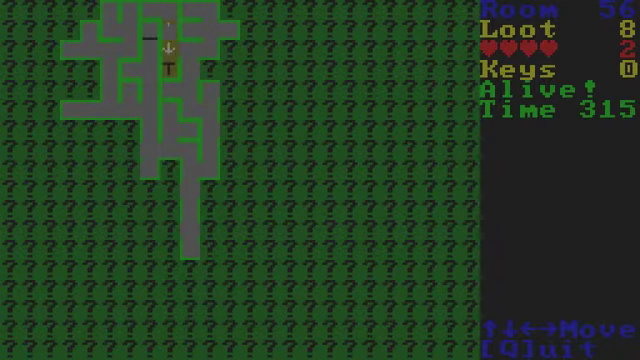
Explore the eastern passage, follow the long corridor north and move west along the top.
{"action": "key", "text": "Right"}
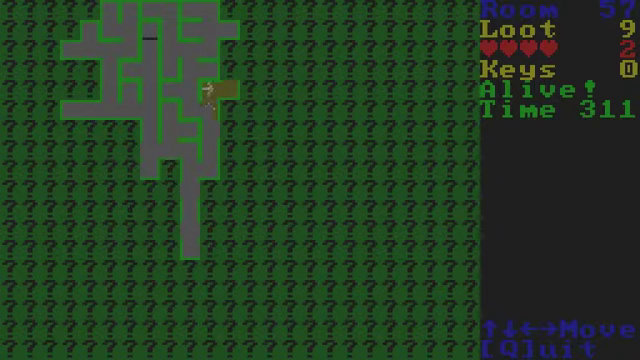
{"action": "key", "text": "Up"}
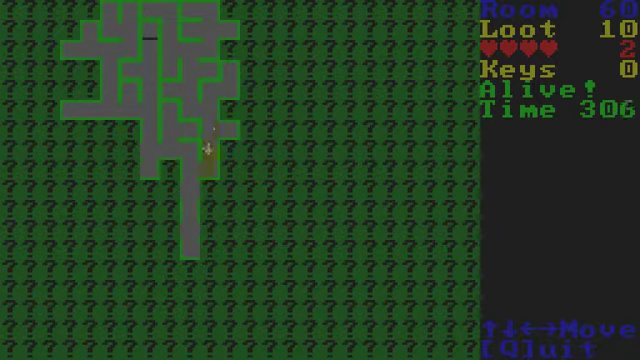
{"action": "key", "text": "up"}
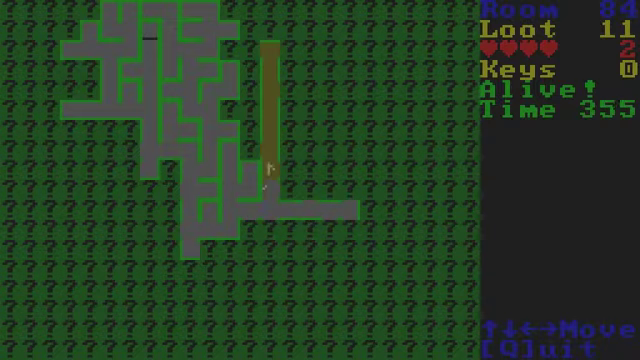
{"action": "key", "text": "Up"}
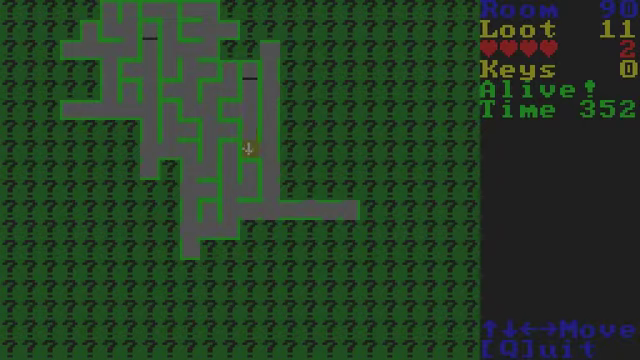
{"action": "key", "text": "Up"}
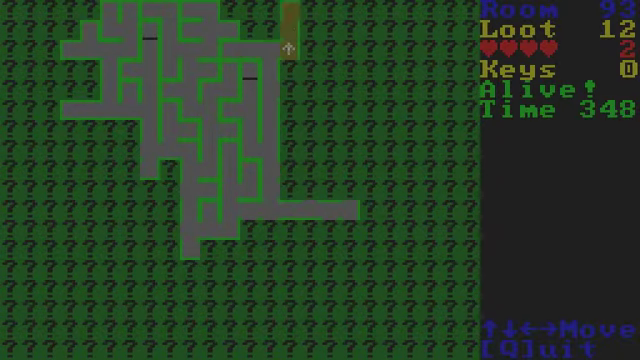
{"action": "key", "text": "Up"}
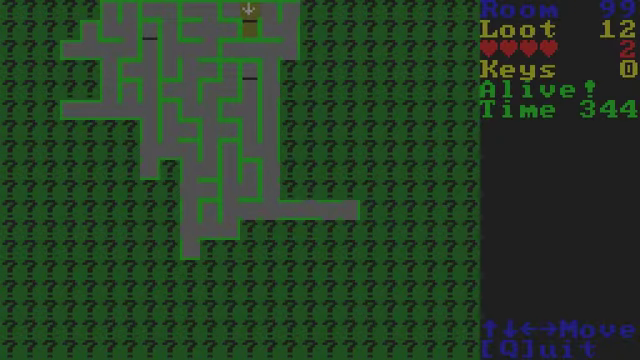
Travel the top edge and long corridor south, collecting a key and loot in the eastern passage.
{"action": "key", "text": "Right"}
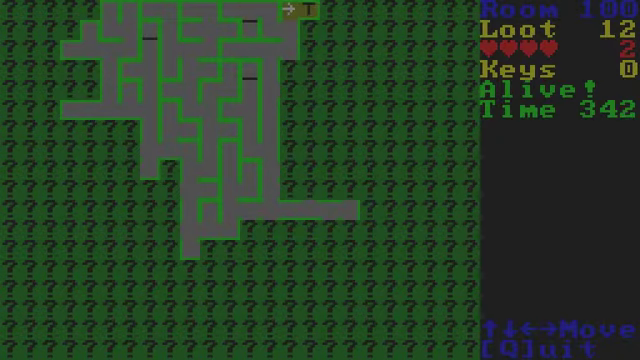
{"action": "key", "text": "Up"}
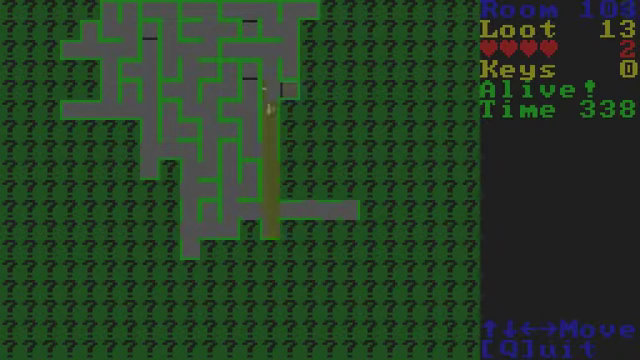
{"action": "key", "text": "Down"}
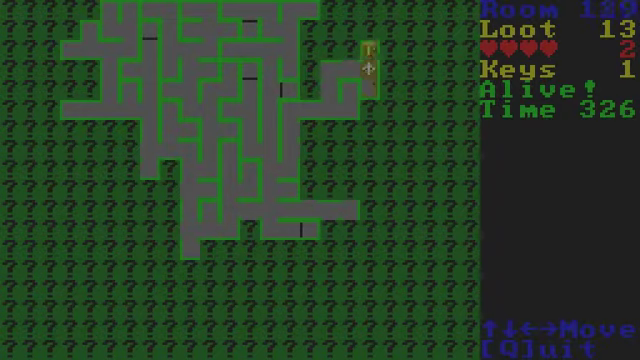
{"action": "key", "text": "up"}
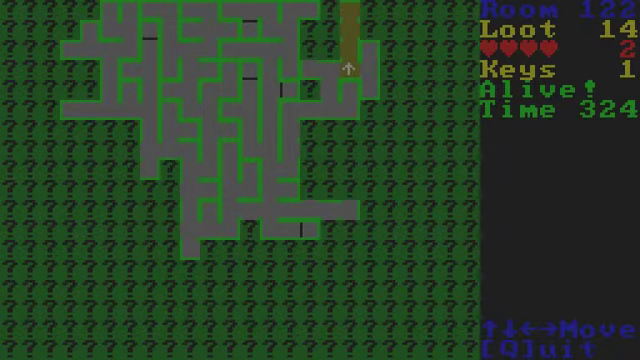
{"action": "key", "text": "Up"}
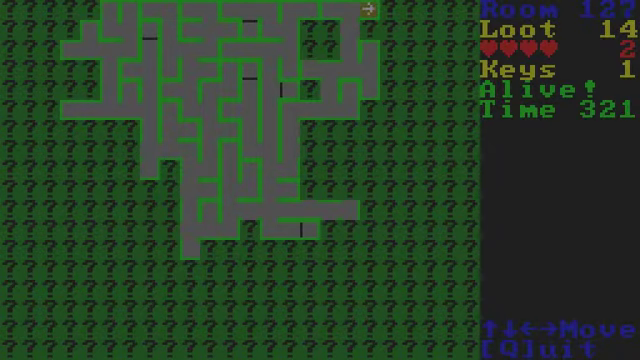
{"action": "key", "text": "Right"}
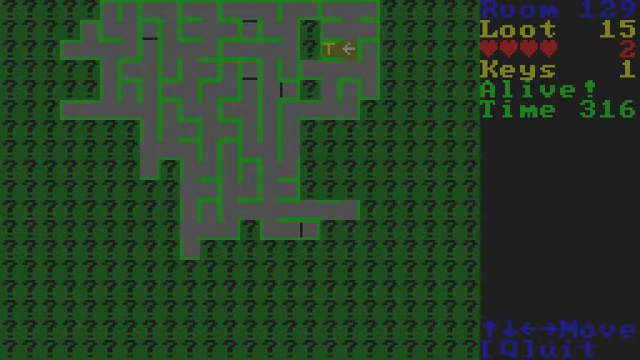
Pick up another key south-west, spend a key on a door and push through the lower passages.
{"action": "key", "text": "up"}
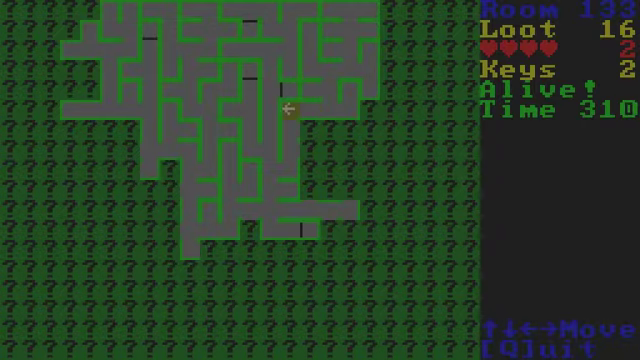
{"action": "key", "text": "Down"}
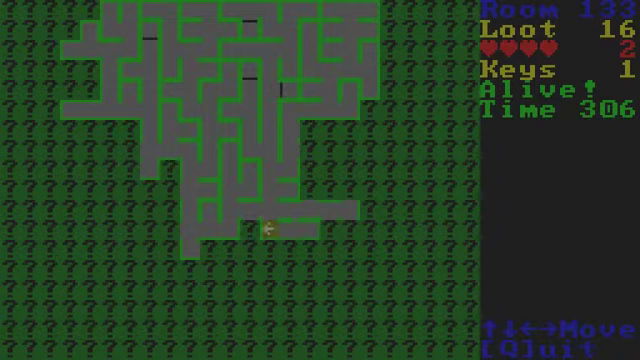
{"action": "key", "text": "Up"}
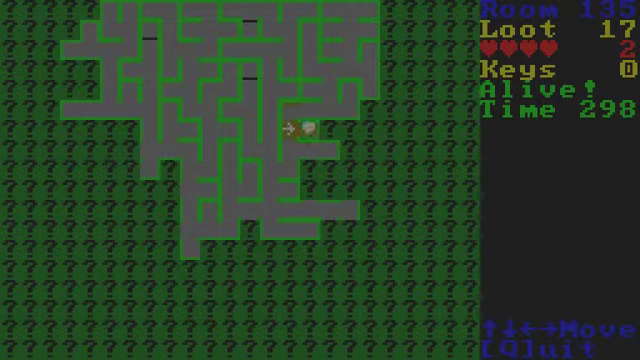
{"action": "key", "text": "Down"}
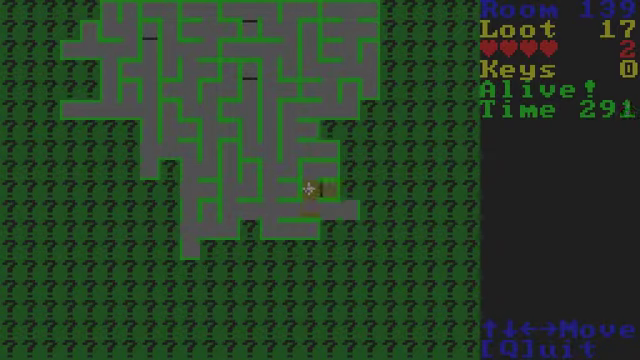
{"action": "key", "text": "Down"}
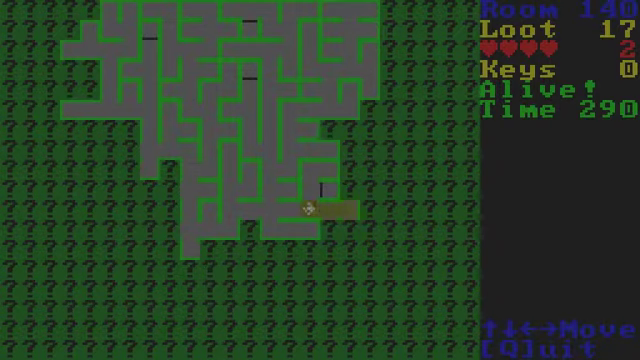
{"action": "key", "text": "Right"}
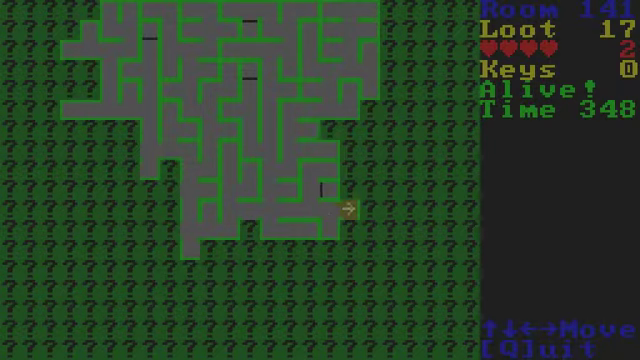
Collect a key to the north-east, explore the eastern edge and climb to the top corridor.
{"action": "key", "text": "Up"}
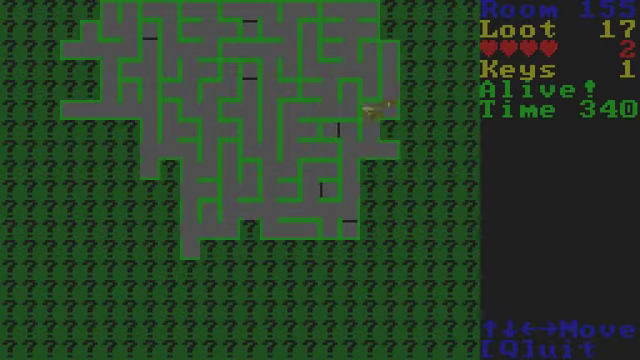
{"action": "key", "text": "Down"}
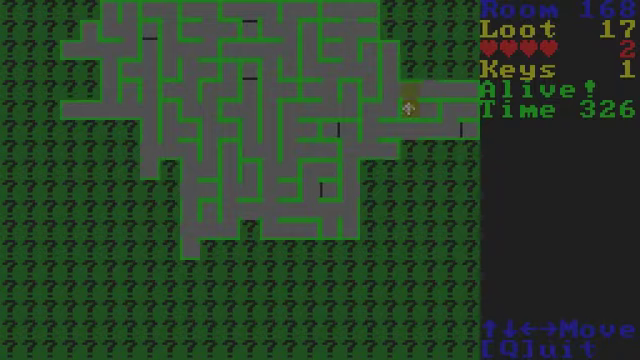
{"action": "key", "text": "Left"}
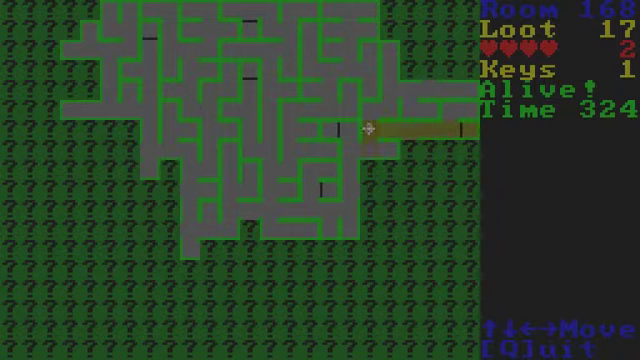
{"action": "key", "text": "Right"}
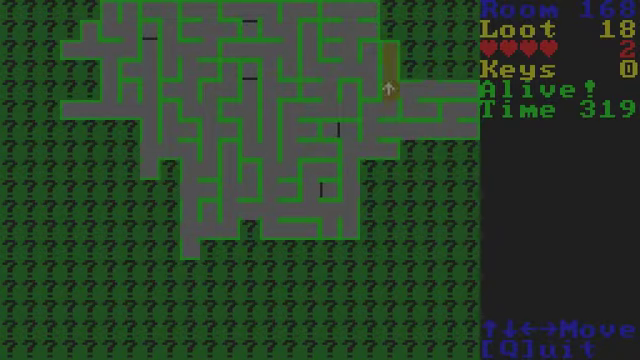
{"action": "key", "text": "Up"}
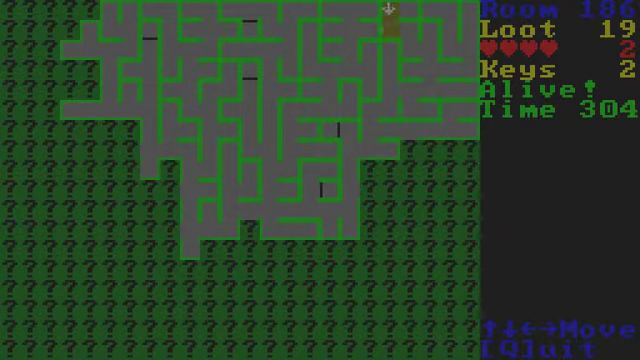
Head back down through the middle passages toward the lower centre.
{"action": "key", "text": "Down"}
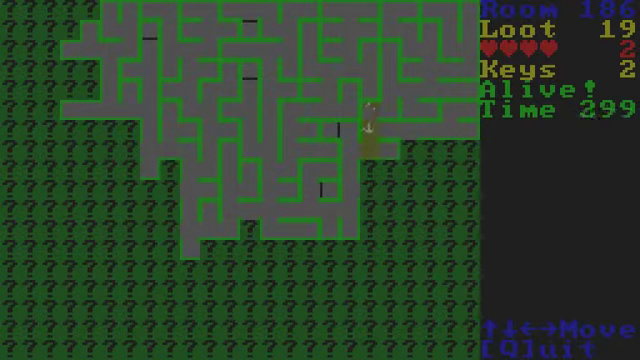
{"action": "key", "text": "Right"}
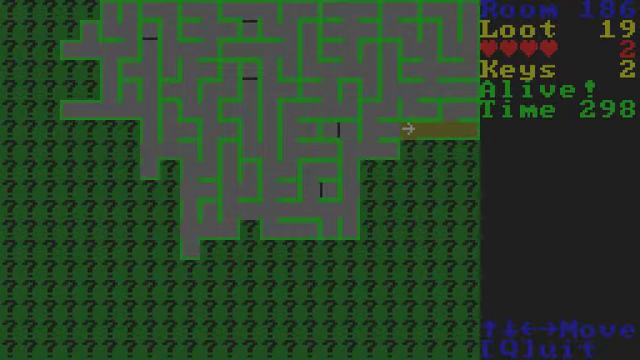
{"action": "key", "text": "Left"}
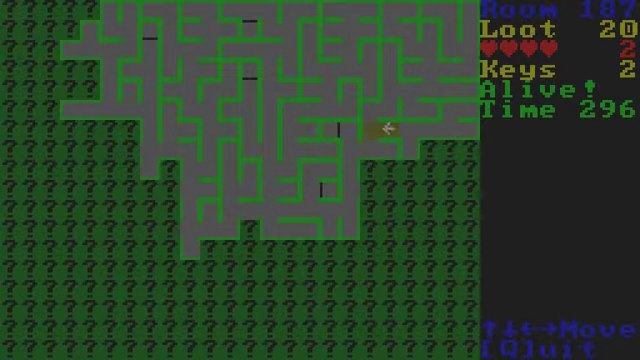
{"action": "key", "text": "down"}
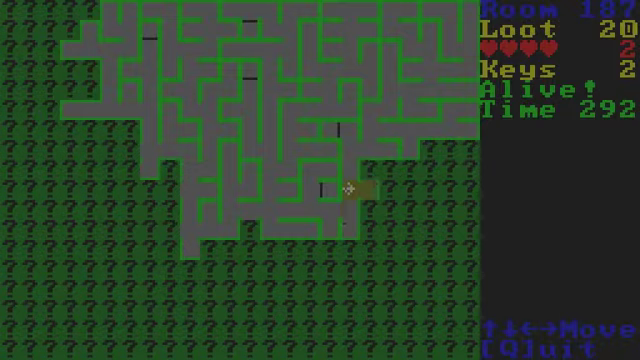
Follow the lower corridor into the lower-left area, collecting loot and keys to 23 and 4.
{"action": "key", "text": "Right"}
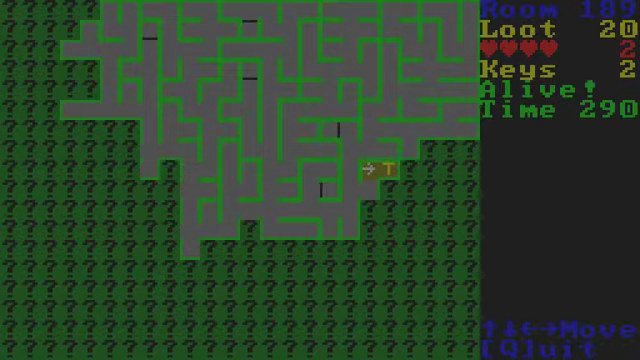
{"action": "key", "text": "Down"}
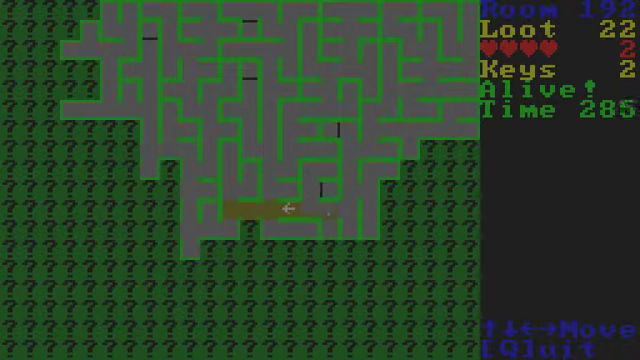
{"action": "key", "text": "Left"}
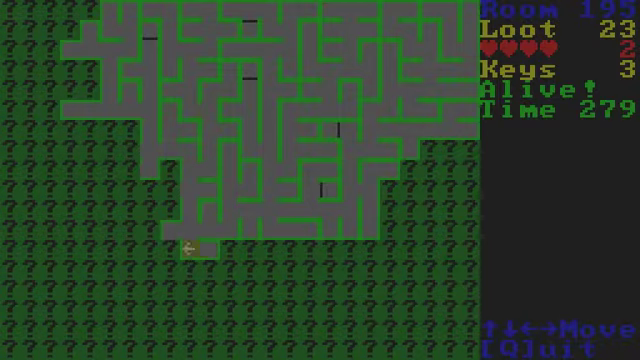
{"action": "key", "text": "Down"}
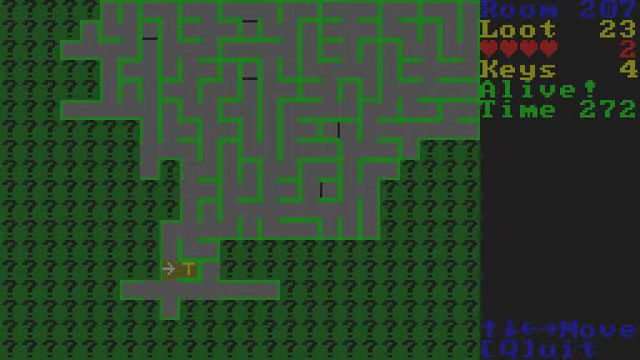
Explore the bottom passage and bottom-left corner, picking up loot along the bottom row.
{"action": "key", "text": "Down"}
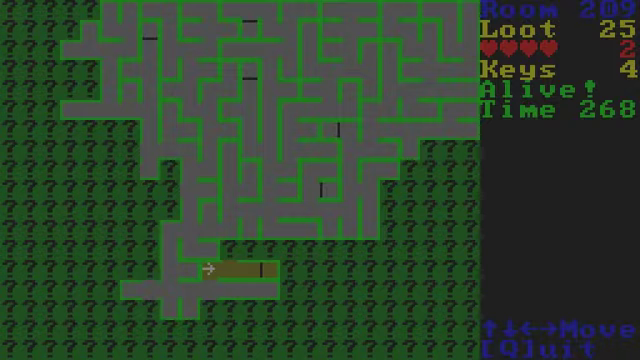
{"action": "key", "text": "right"}
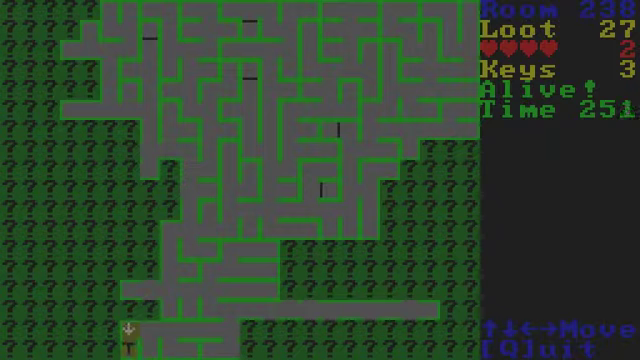
{"action": "key", "text": "Right"}
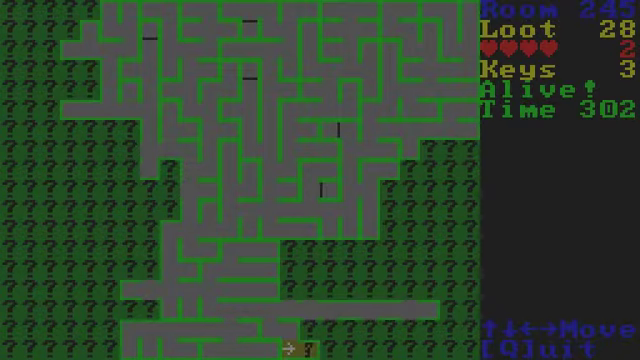
Work the lower-centre passages, grabbing keys and heading right toward the unexplored side.
{"action": "key", "text": "Up"}
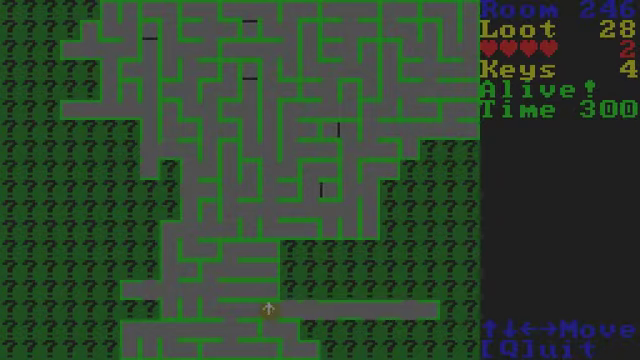
{"action": "key", "text": "Right"}
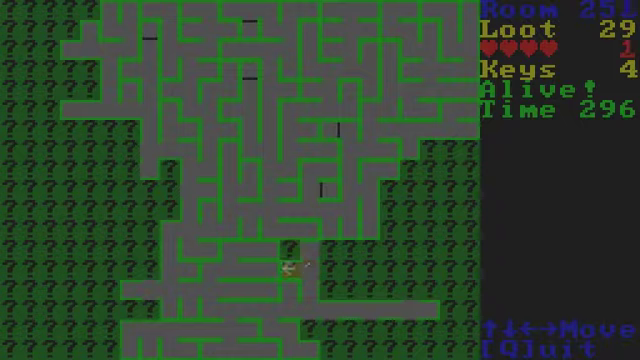
{"action": "key", "text": "Down"}
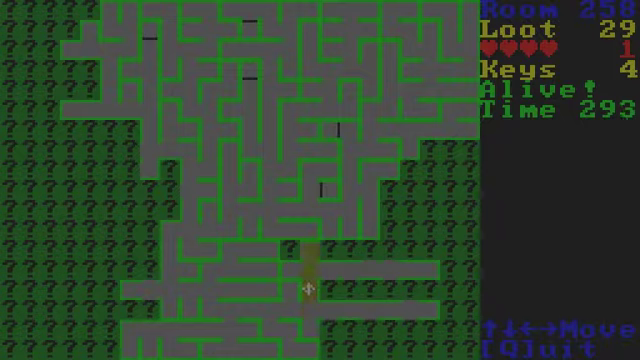
{"action": "key", "text": "Right"}
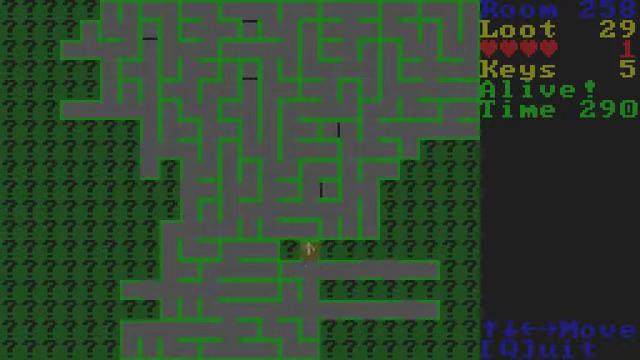
{"action": "key", "text": "Right"}
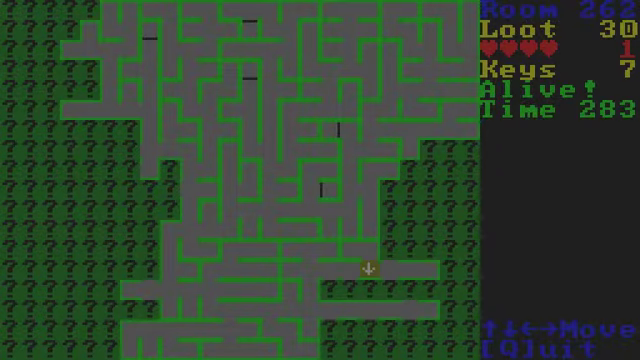
{"action": "key", "text": "Up"}
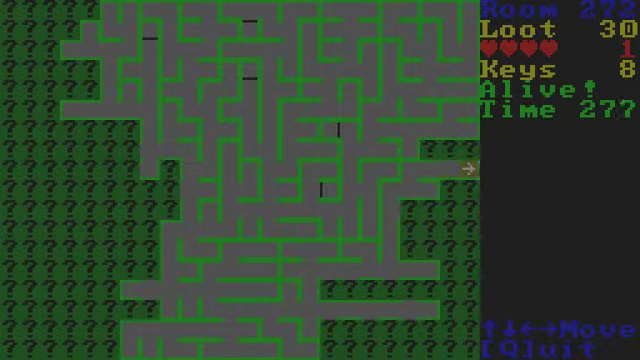
Descend the right-side corridor and travel left through the lower passage collecting loot to 33.
{"action": "key", "text": "Right"}
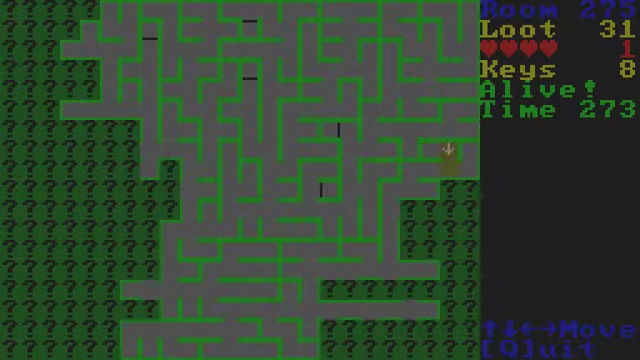
{"action": "key", "text": "Down"}
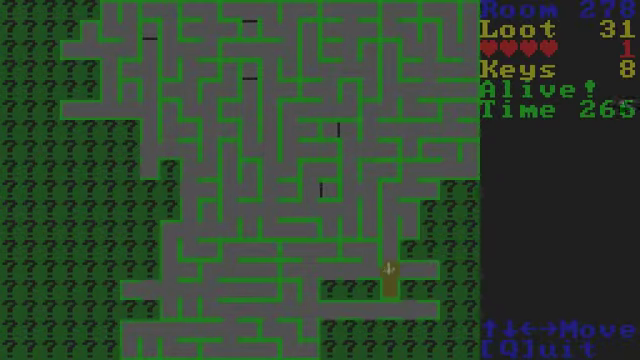
{"action": "key", "text": "Up"}
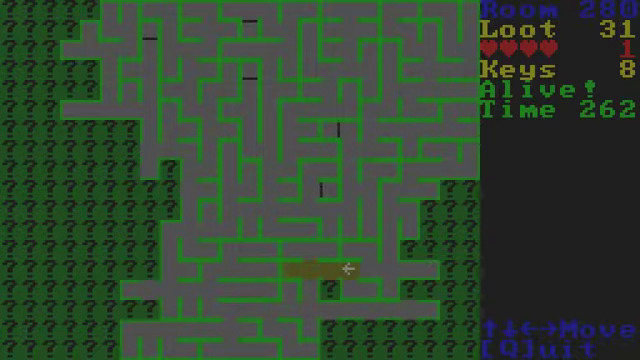
{"action": "key", "text": "Left"}
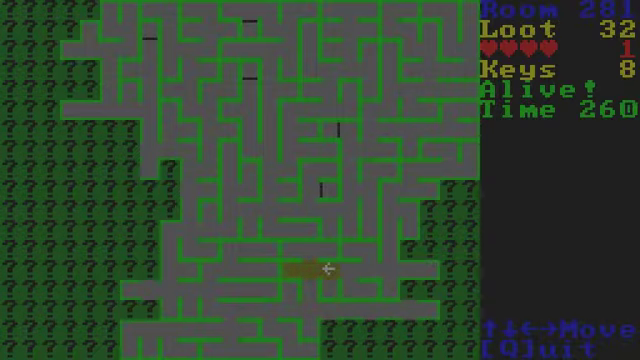
{"action": "key", "text": "Down"}
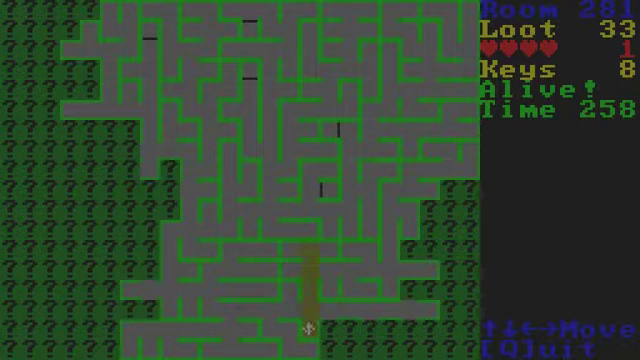